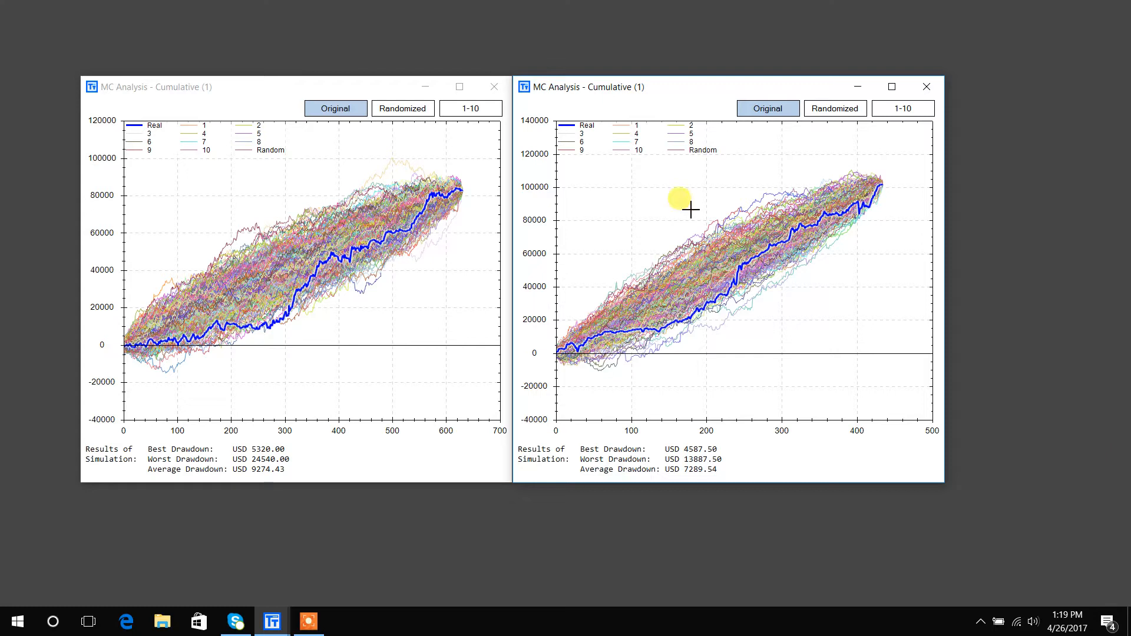
{"action": "mouse_move", "coordinate": [1040, 210]}
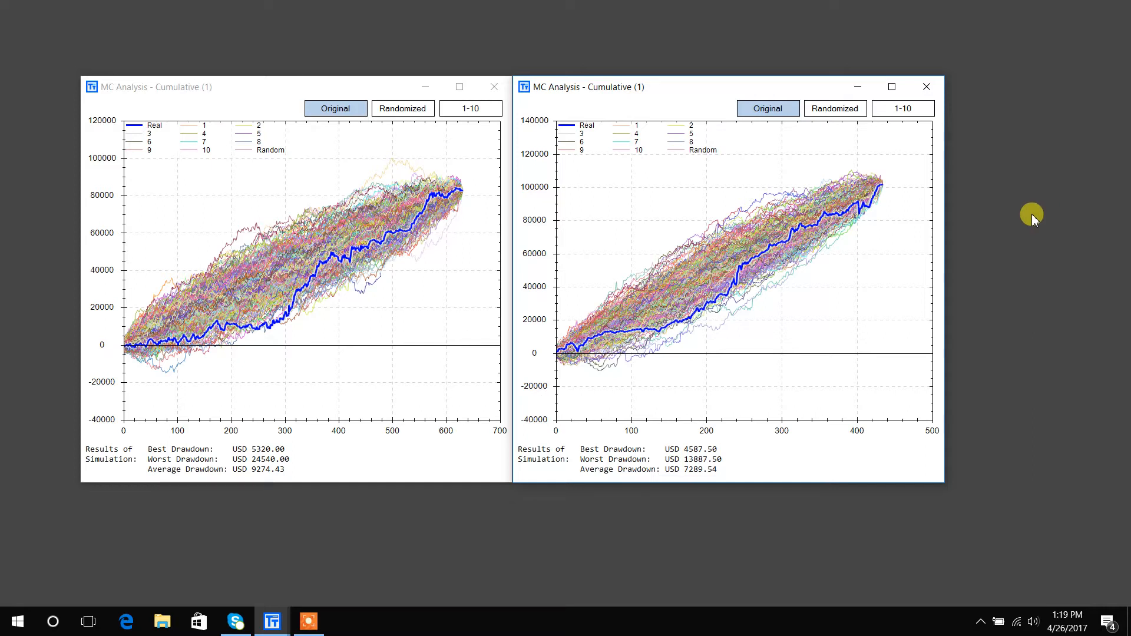
{"action": "mouse_move", "coordinate": [1033, 180]}
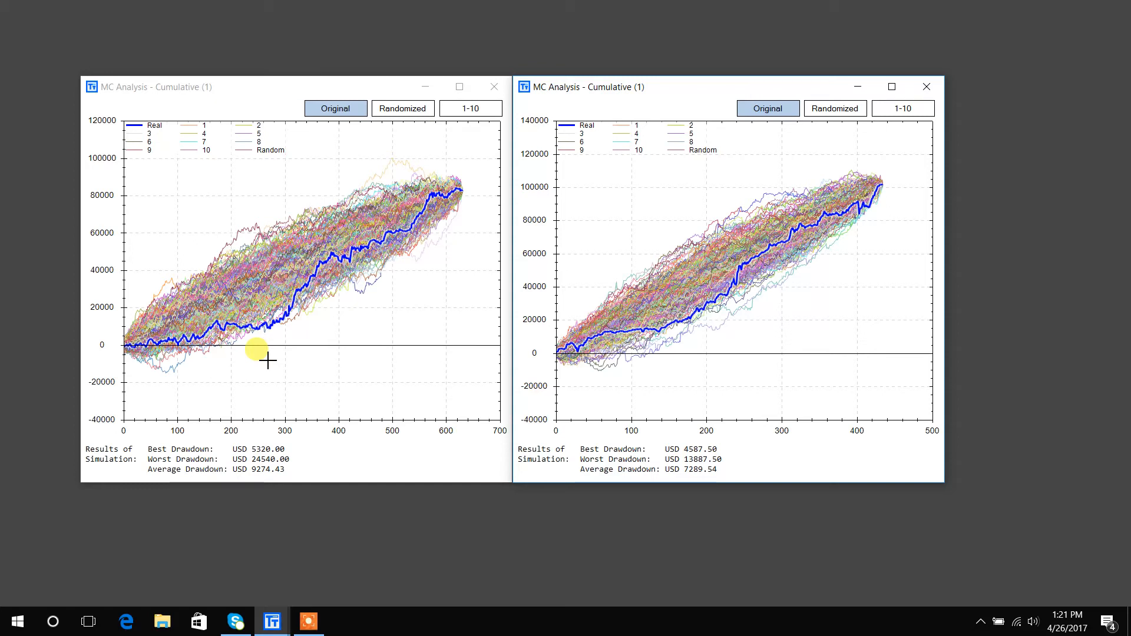
{"action": "mouse_move", "coordinate": [676, 356]}
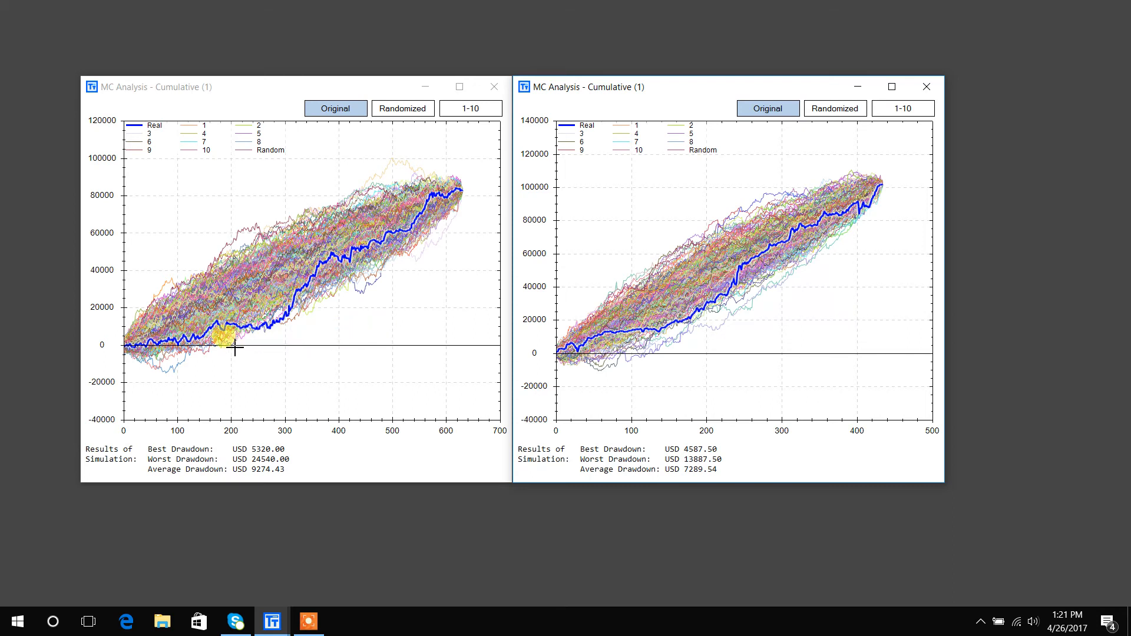
{"action": "mouse_move", "coordinate": [235, 254]}
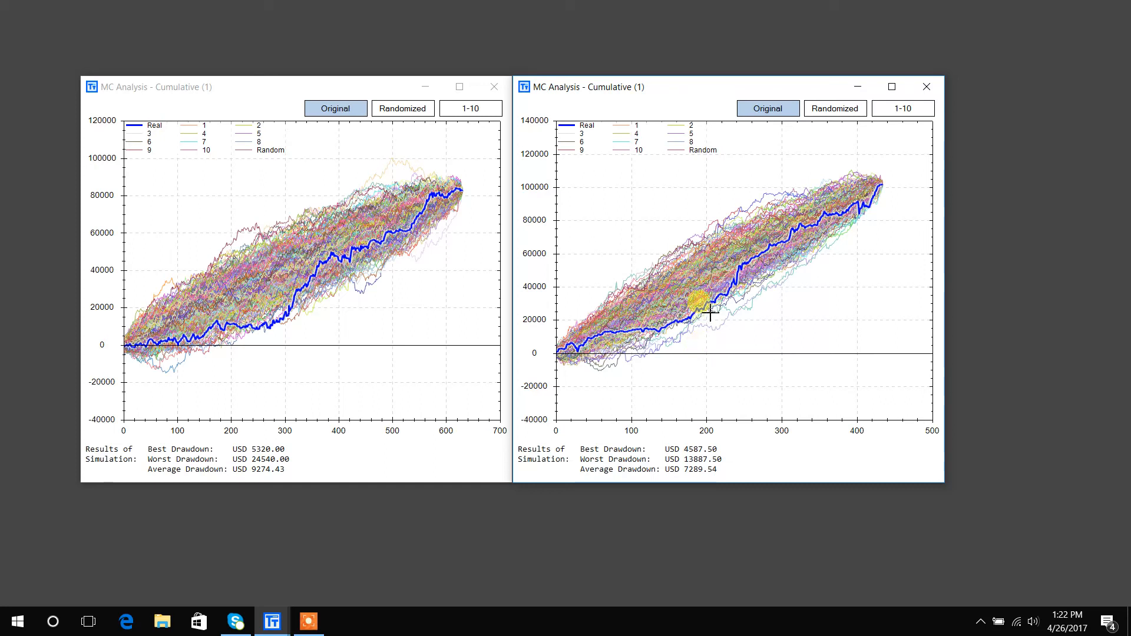
{"action": "mouse_move", "coordinate": [709, 272]}
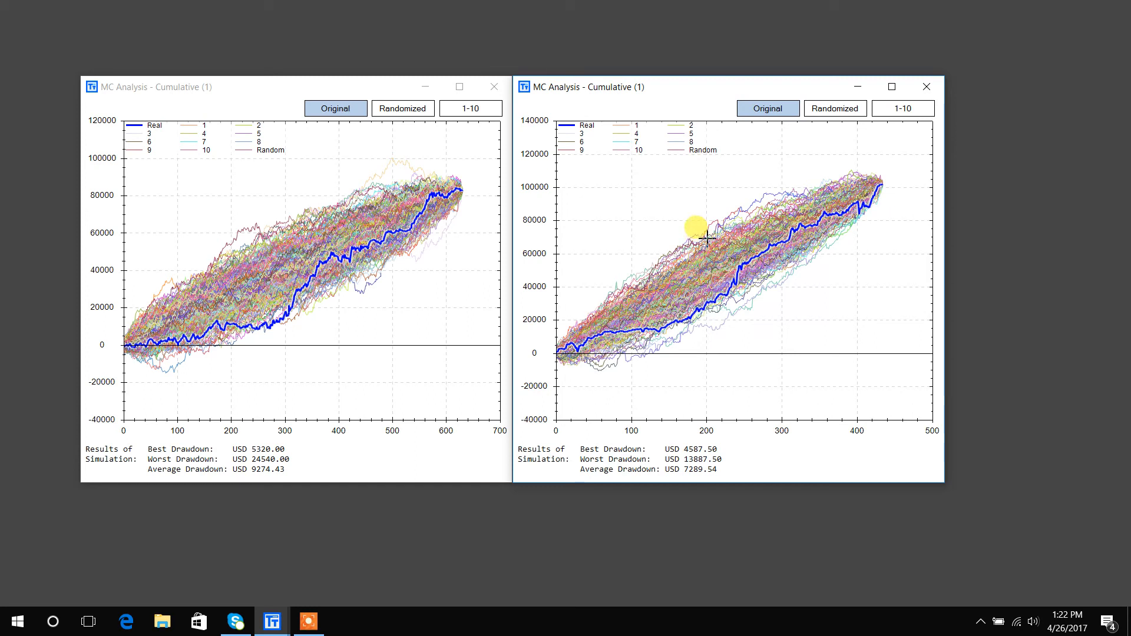
{"action": "mouse_move", "coordinate": [305, 395]}
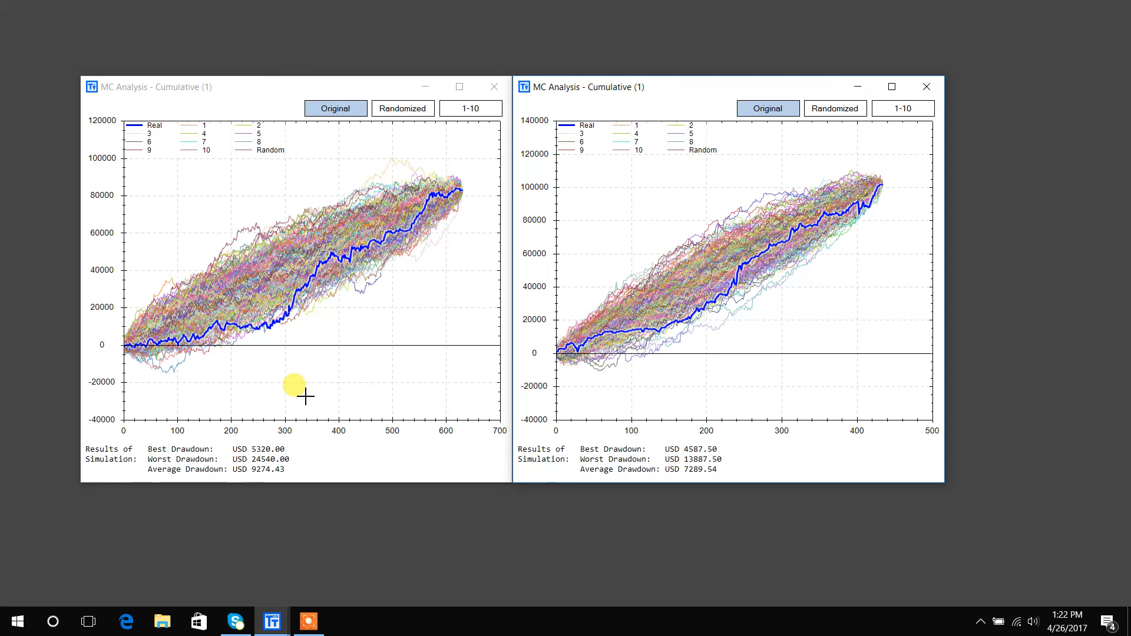
{"action": "mouse_move", "coordinate": [295, 477]}
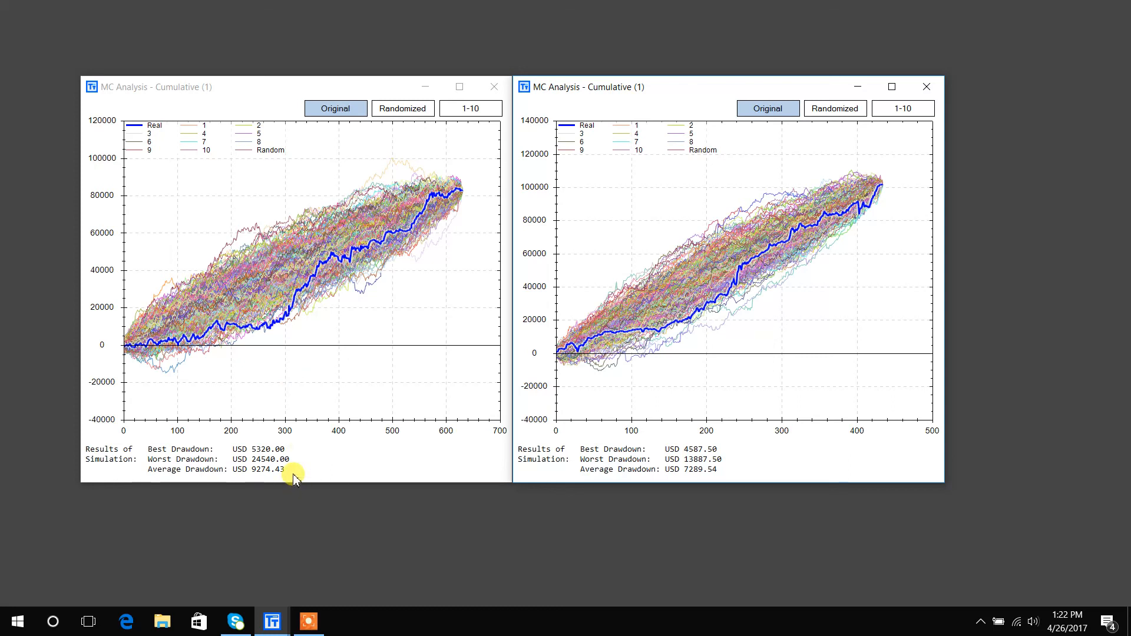